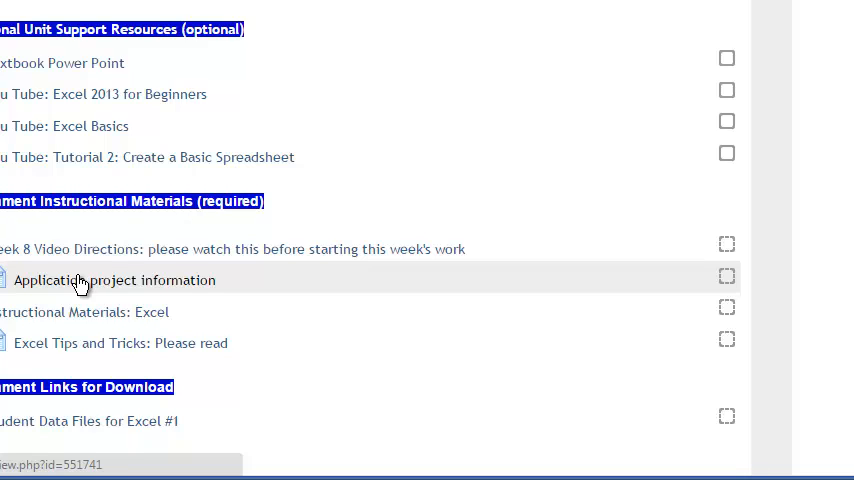
{"action": "mouse_move", "coordinate": [64, 312]}
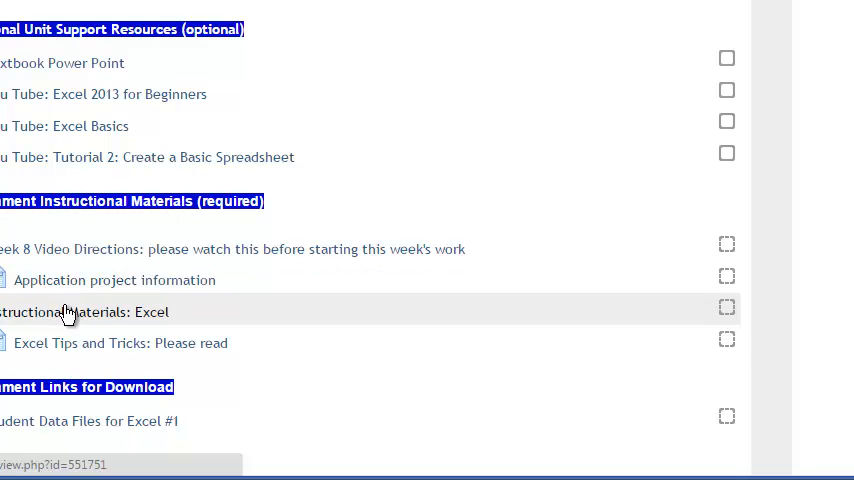
Step: View the Instructional Materials: Excel folder listing Excel_2013.pptx, inventory.xls and party_invite.xlsx
{"action": "left_click", "coordinate": [80, 312]}
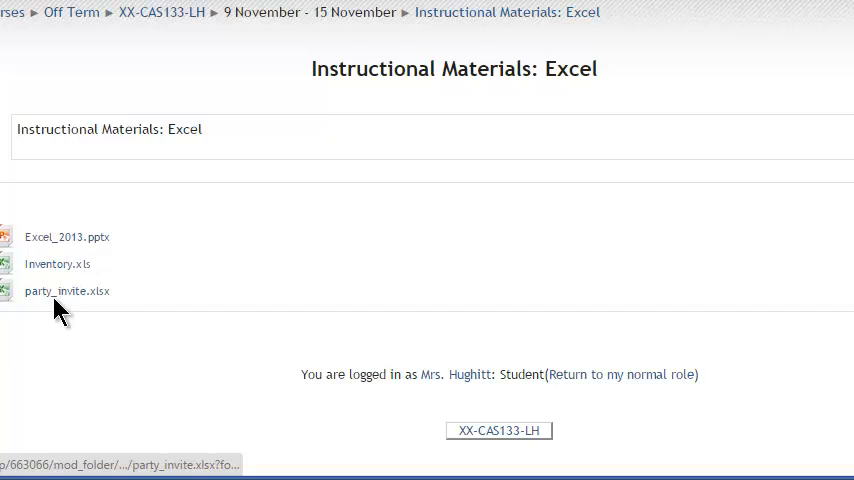
{"action": "mouse_move", "coordinate": [58, 296]}
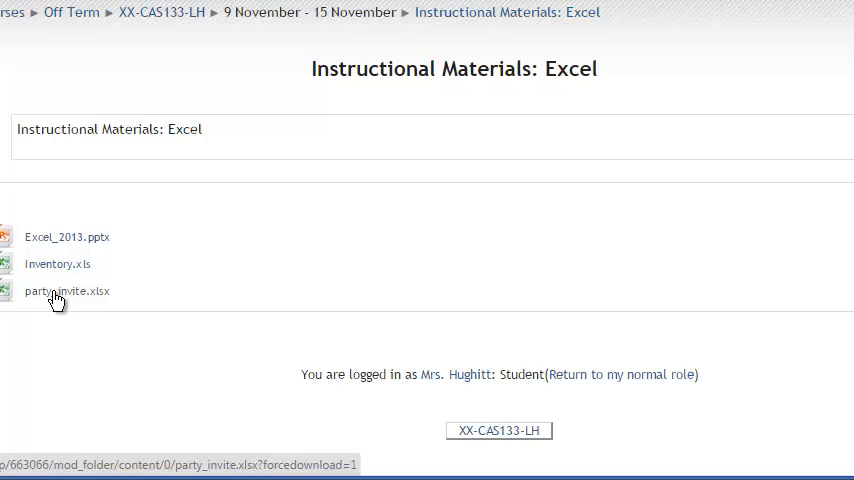
{"action": "scroll", "scroll_direction": "up", "scroll_amount": 3}
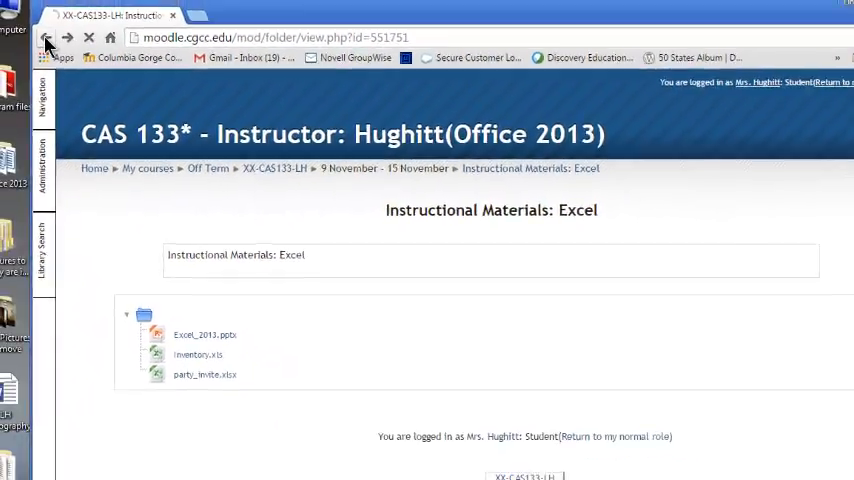
Step: Go back to the week's course page and view the Excel Tips and Tricks reading
{"action": "left_click", "coordinate": [56, 38]}
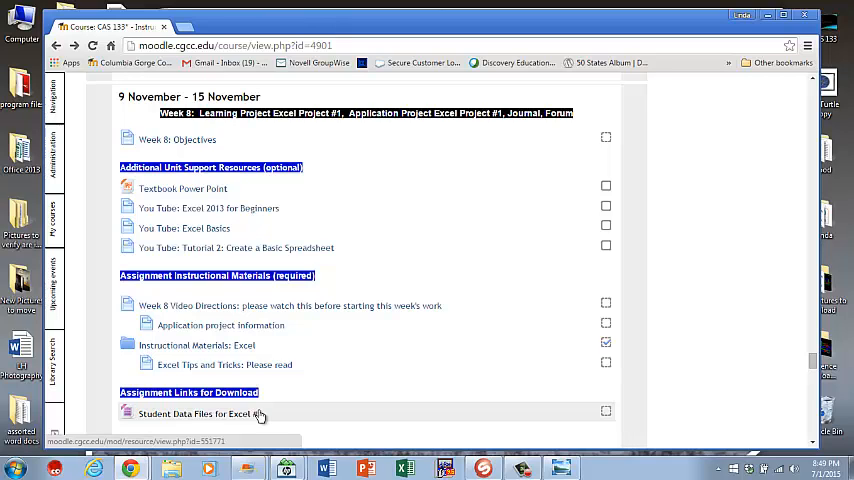
{"action": "mouse_move", "coordinate": [256, 408]}
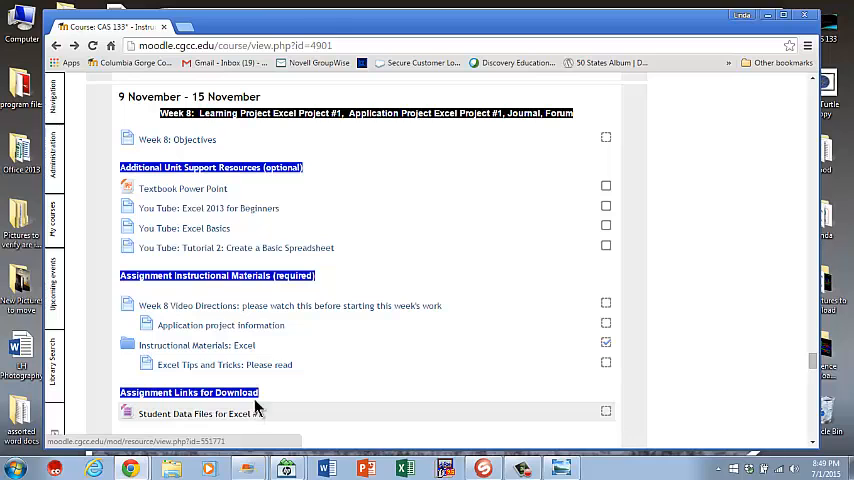
{"action": "left_click", "coordinate": [224, 364]}
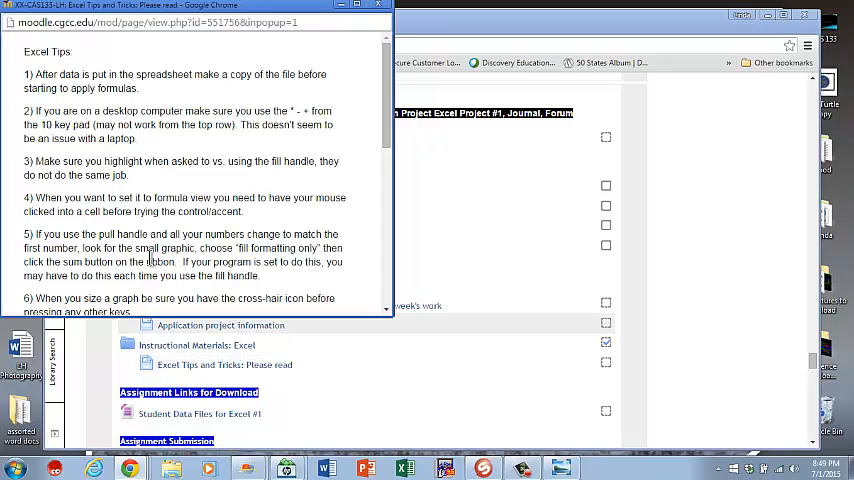
{"action": "mouse_move", "coordinate": [192, 192]}
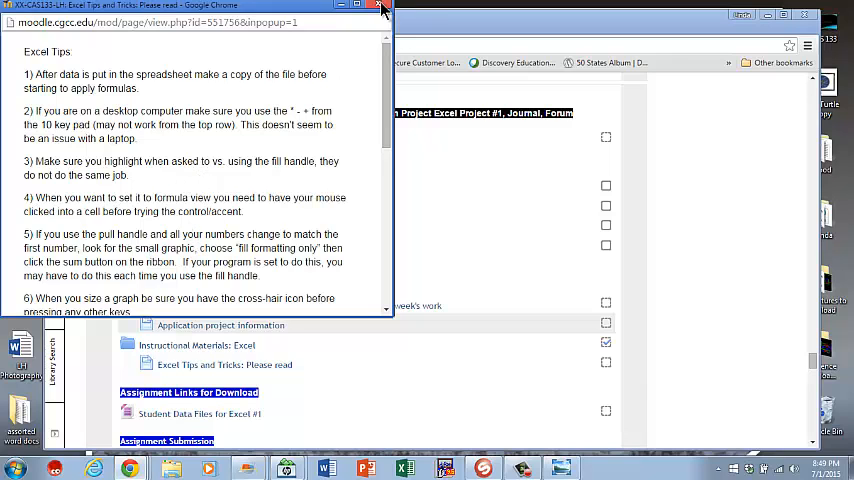
Step: Start a blank Excel workbook and enter 12, 15, 16, 20 and 45 across A2:E2
{"action": "left_click", "coordinate": [382, 8]}
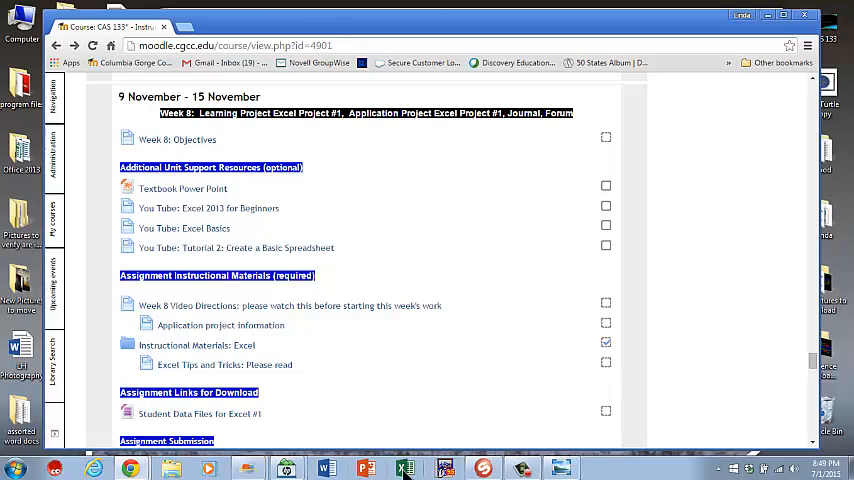
{"action": "left_click", "coordinate": [404, 468]}
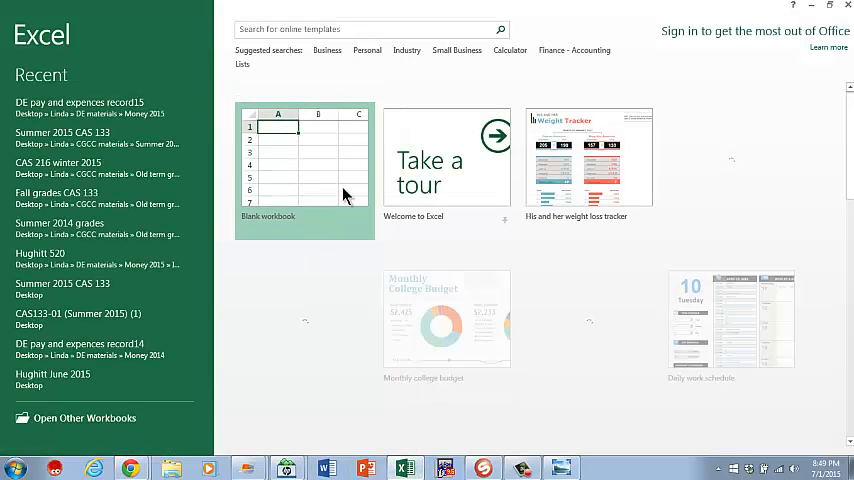
{"action": "left_click", "coordinate": [304, 160]}
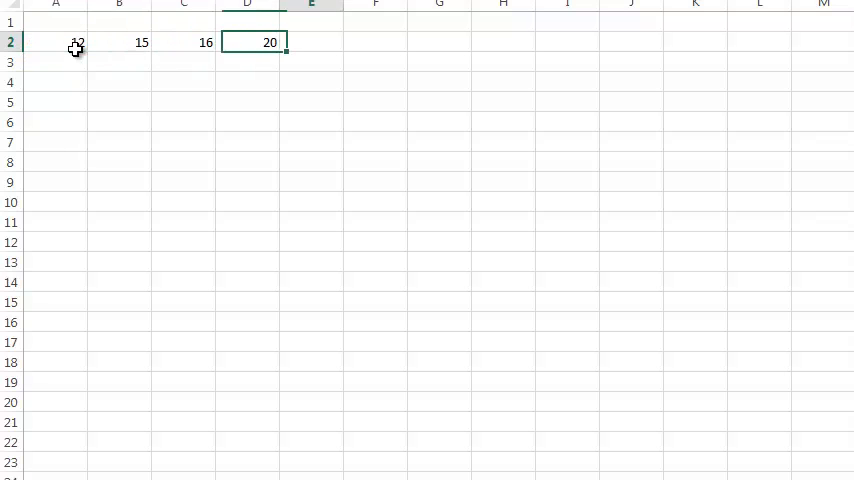
{"action": "type", "text": "45"}
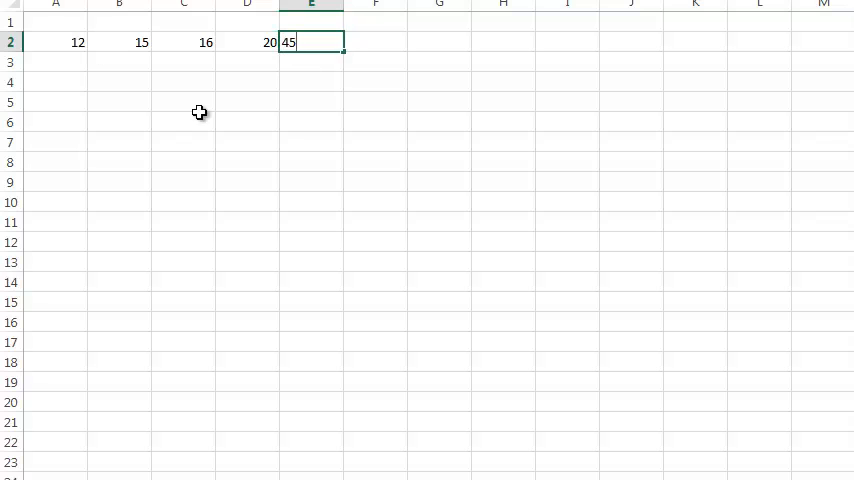
{"action": "left_click", "coordinate": [248, 120]}
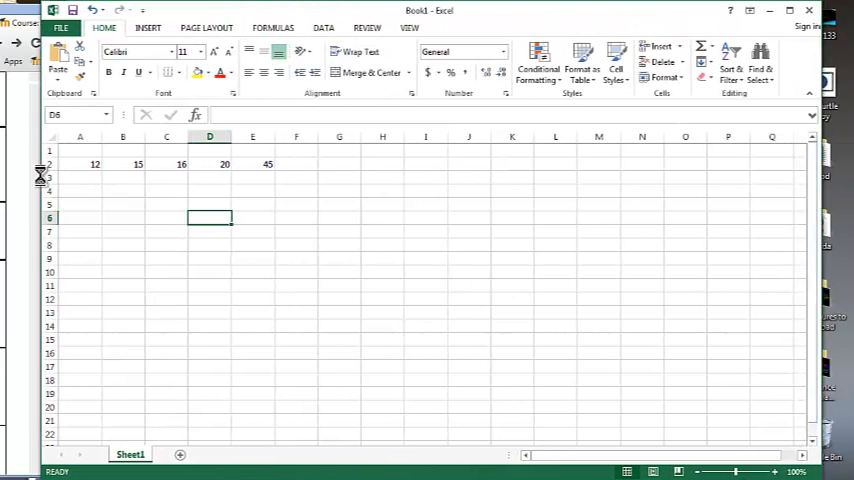
{"action": "left_click", "coordinate": [80, 164]}
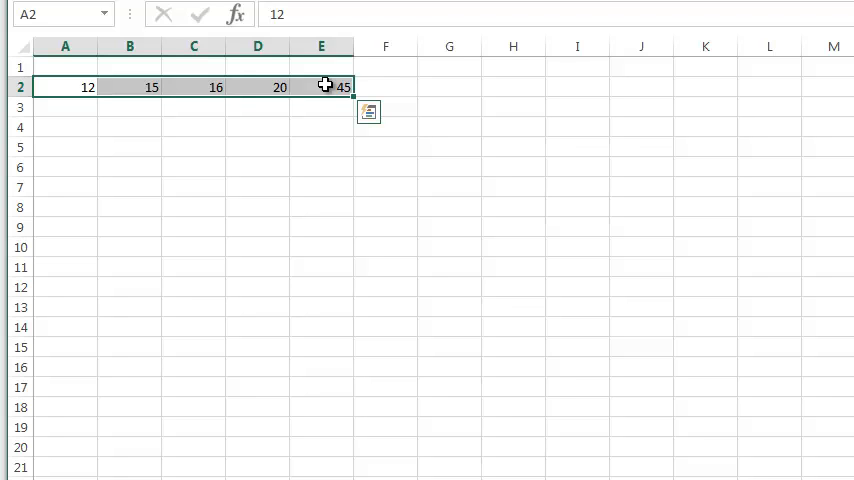
{"action": "left_click", "coordinate": [256, 164]}
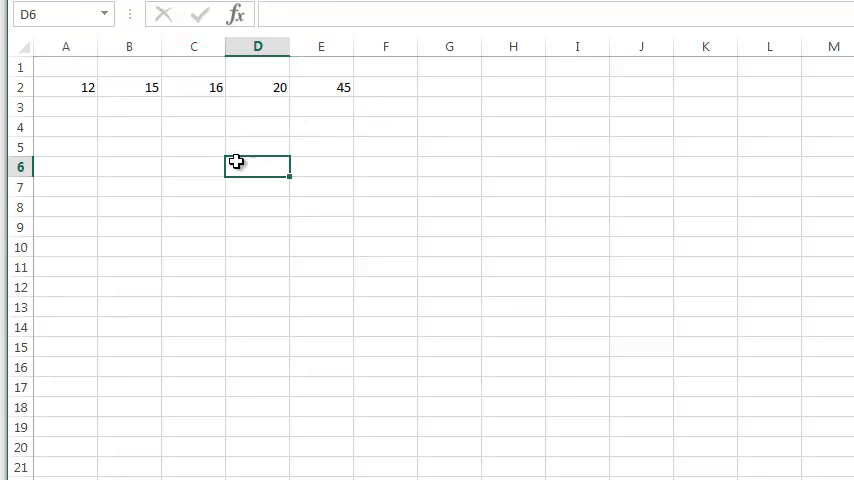
{"action": "left_click", "coordinate": [66, 88]}
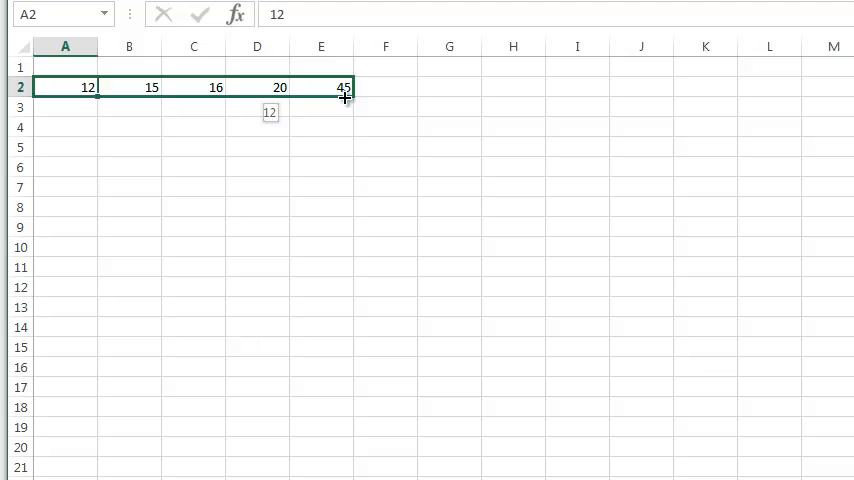
Step: Drag A2's fill handle to E2 and choose Fill Formatting Only, keeping 15, 16, 20 and 45
{"action": "left_click_drag", "start_coordinate": [88, 88], "coordinate": [344, 88]}
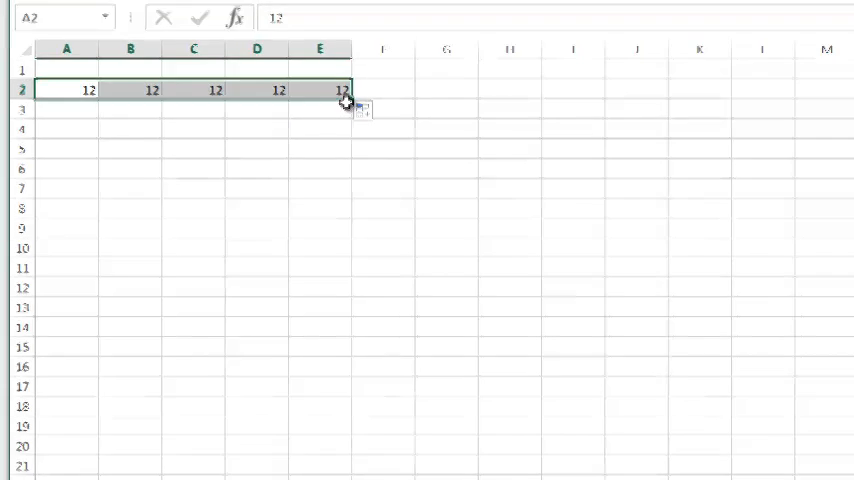
{"action": "left_click", "coordinate": [312, 178]}
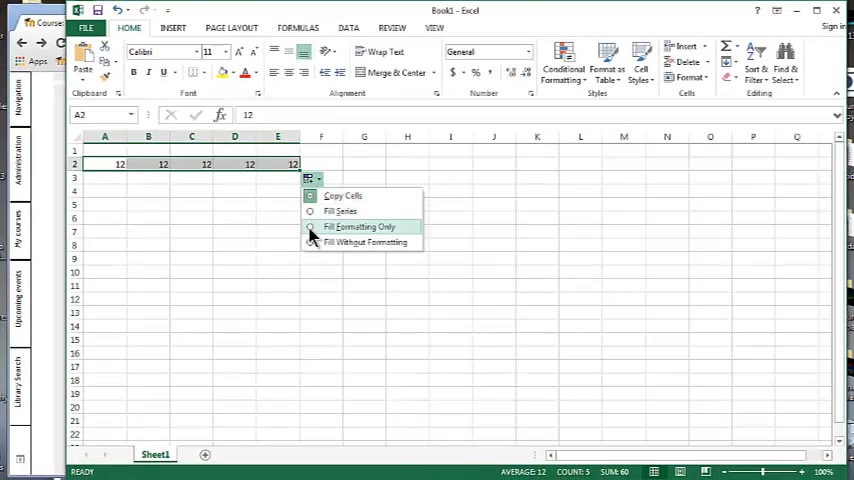
{"action": "left_click", "coordinate": [340, 212]}
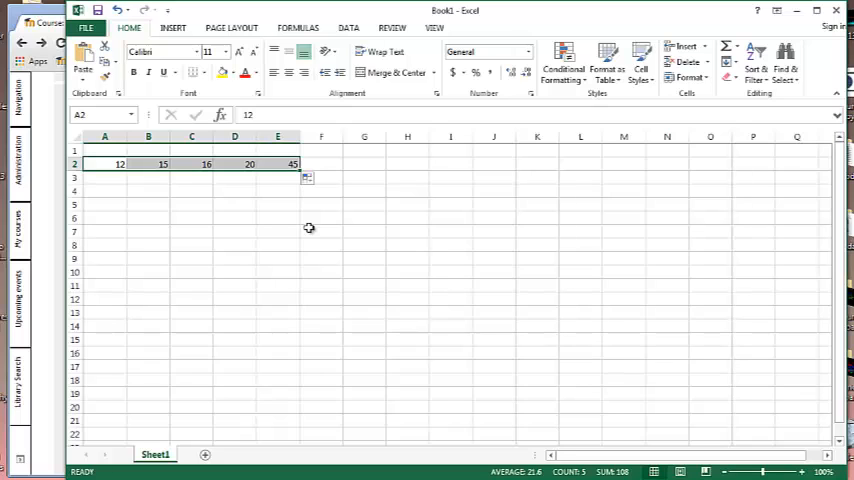
{"action": "mouse_move", "coordinate": [314, 190]}
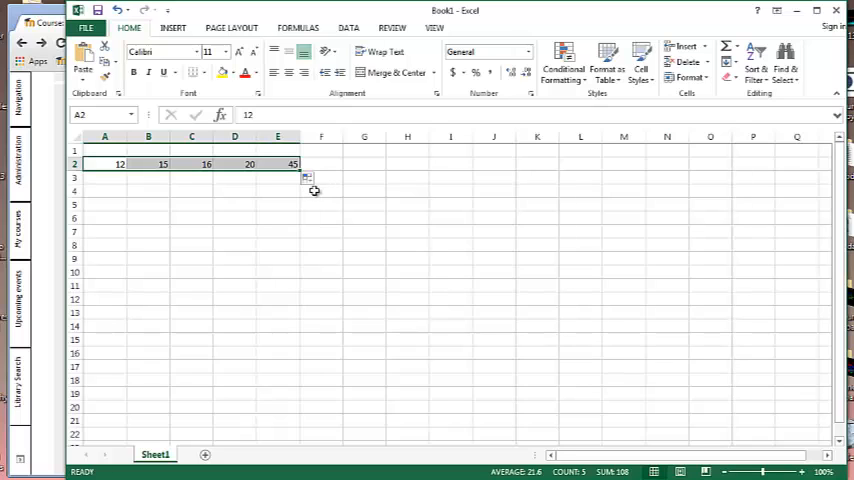
Step: Switch back to the Moodle course page for the 9–15 November week
{"action": "left_click", "coordinate": [312, 176]}
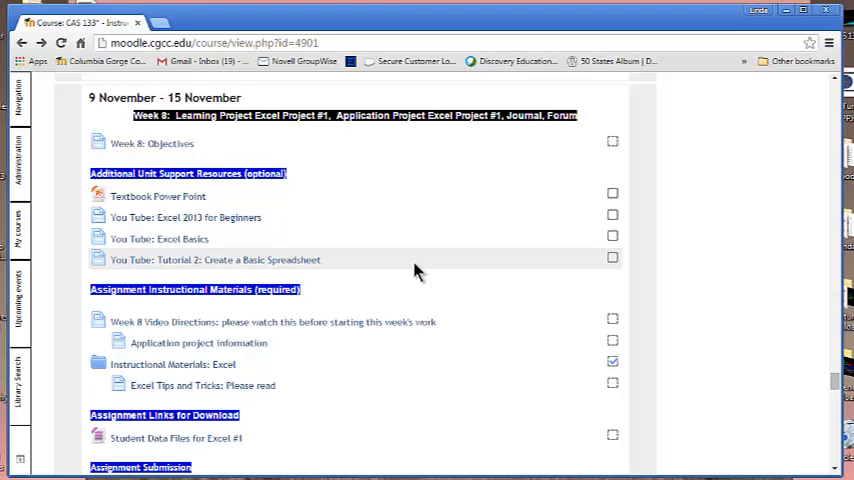
{"action": "mouse_move", "coordinate": [470, 236]}
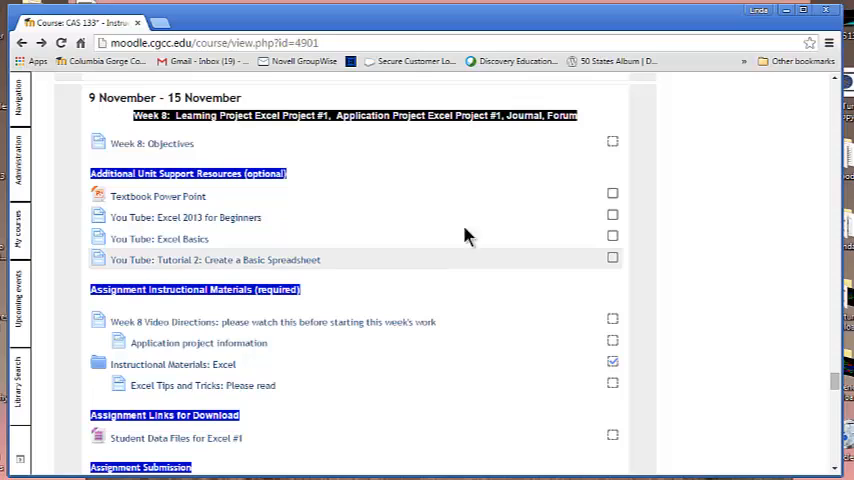
{"action": "mouse_move", "coordinate": [810, 384]}
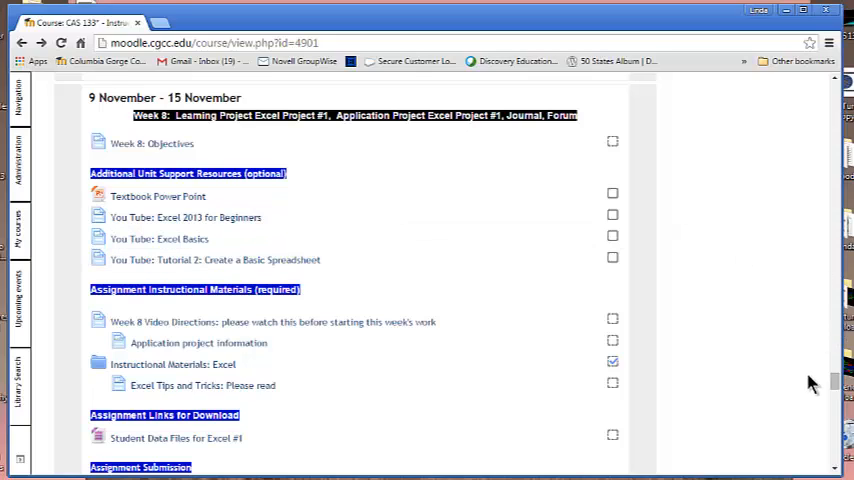
Step: Scroll down to the Assignment Submission items and the start of the 16–22 November week
{"action": "scroll", "scroll_direction": "down", "scroll_amount": 3}
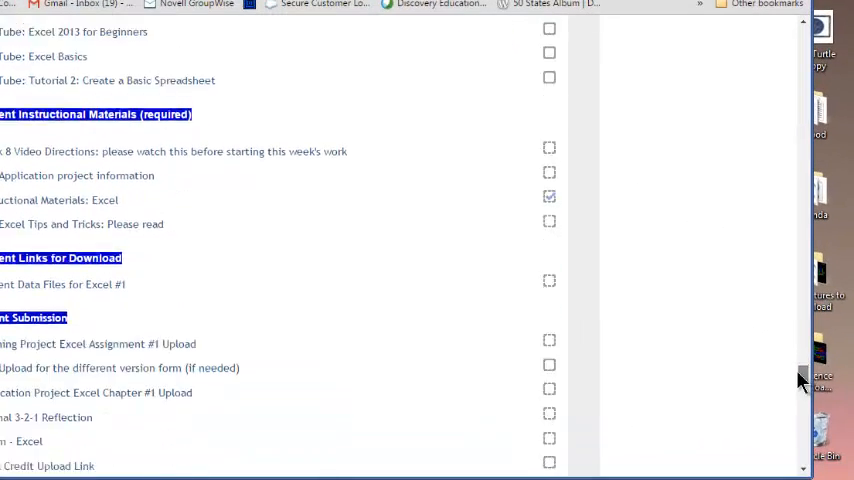
{"action": "scroll", "scroll_direction": "down", "scroll_amount": 3}
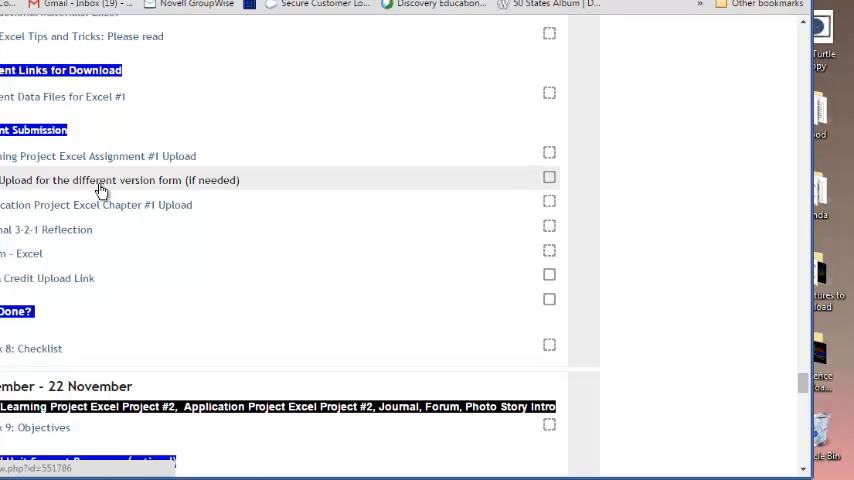
{"action": "mouse_move", "coordinate": [76, 204]}
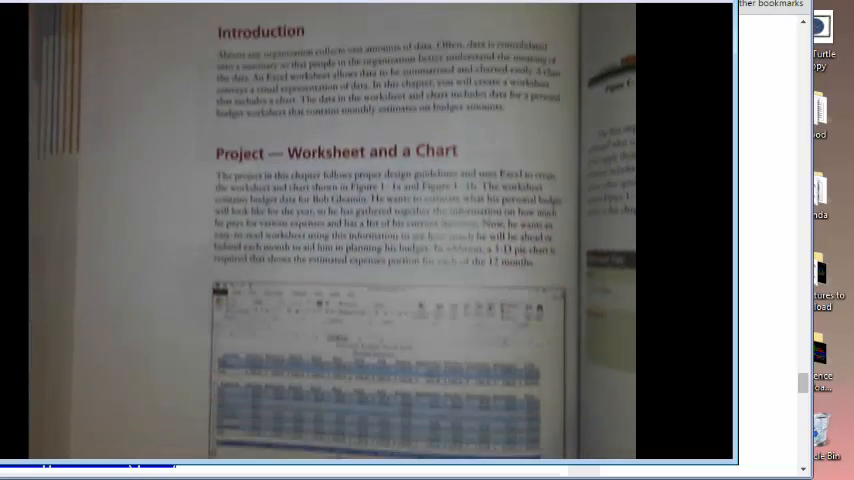
{"action": "scroll", "scroll_direction": "down", "scroll_amount": 3}
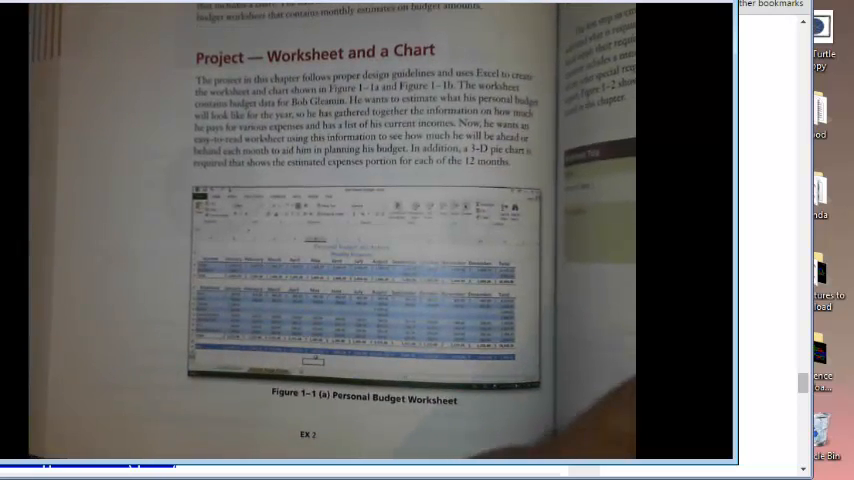